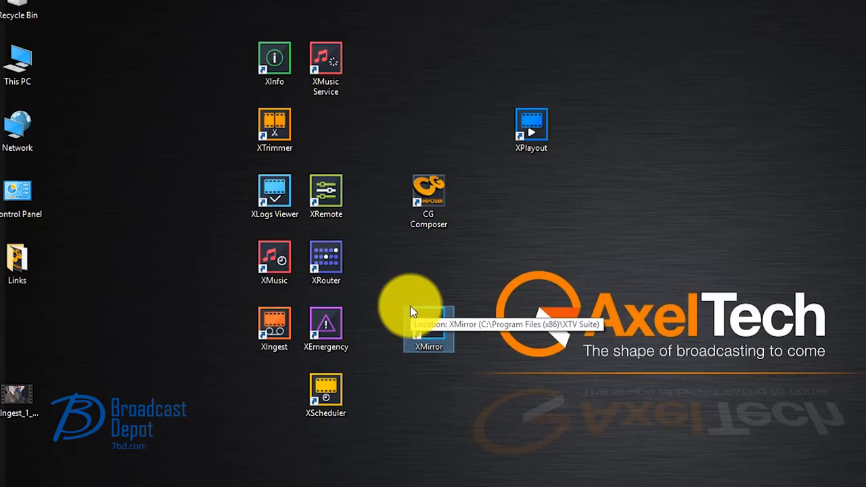
{"action": "mouse_move", "coordinate": [408, 310]}
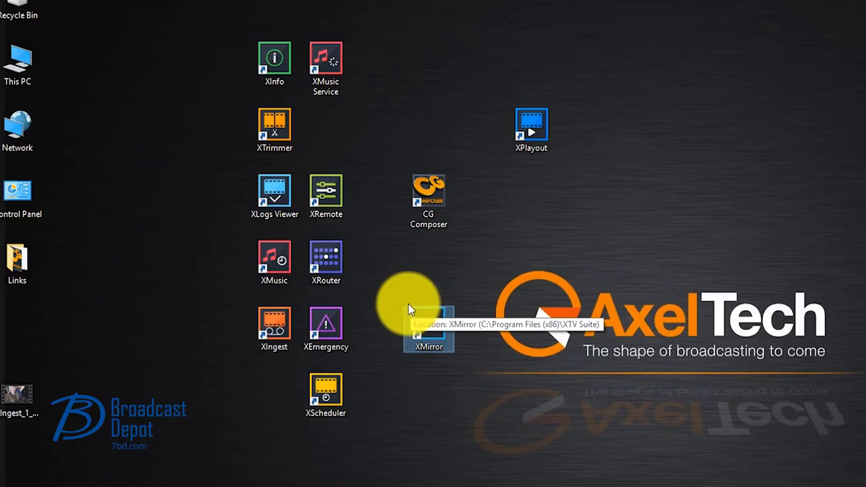